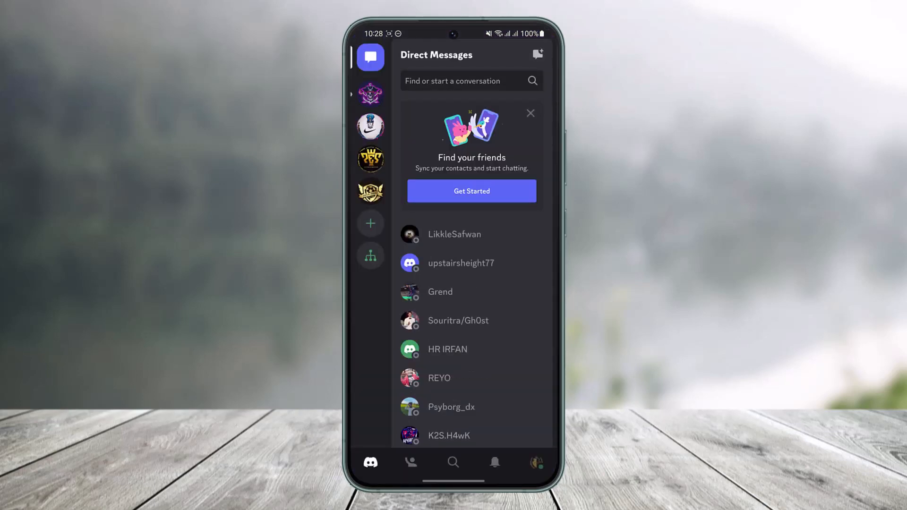
Step: Reach the Account settings via the profile avatar and dismiss the Verify Email prompt
{"action": "left_click", "coordinate": [536, 462]}
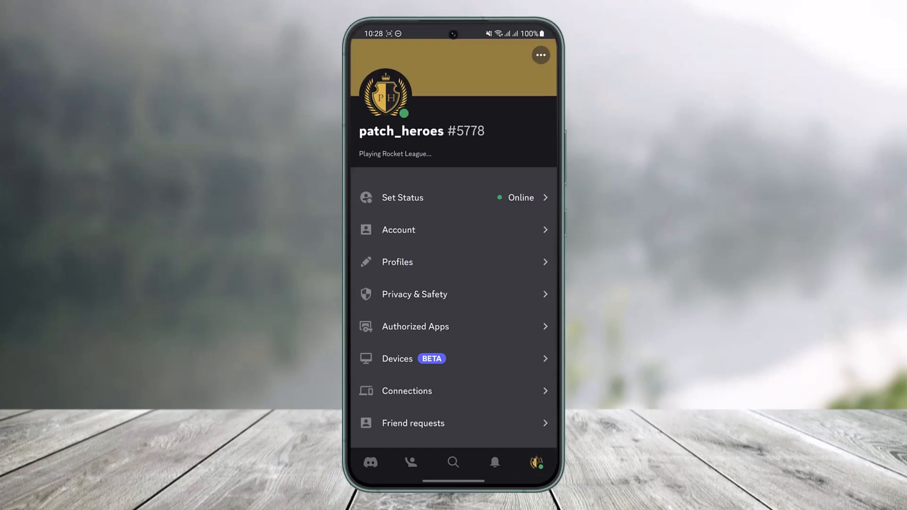
{"action": "left_click", "coordinate": [398, 230]}
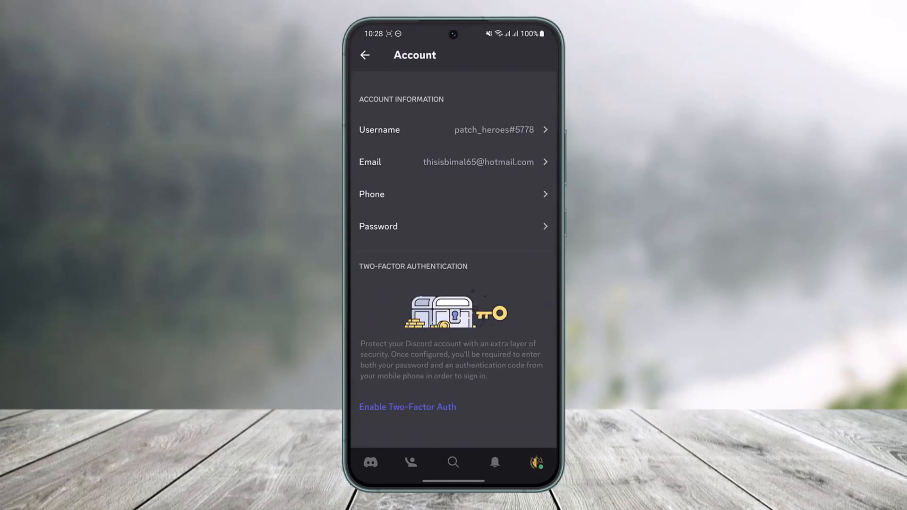
{"action": "left_click", "coordinate": [452, 161]}
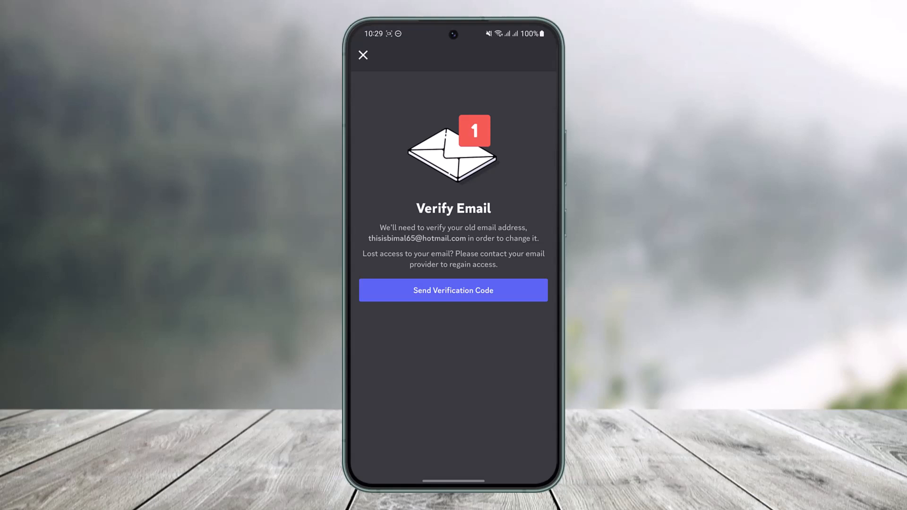
{"action": "left_click", "coordinate": [363, 54]}
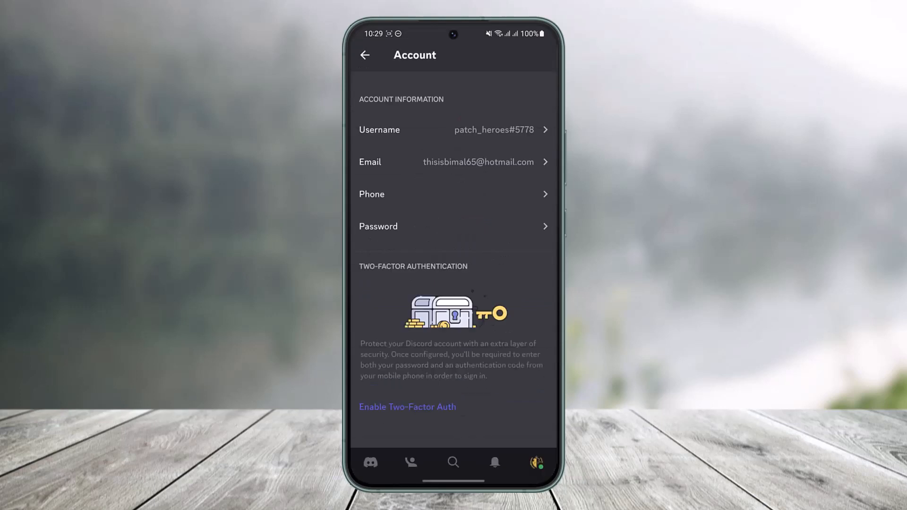
Step: Send a verification code to the account email and go to the phone's home screen
{"action": "left_click", "coordinate": [478, 161]}
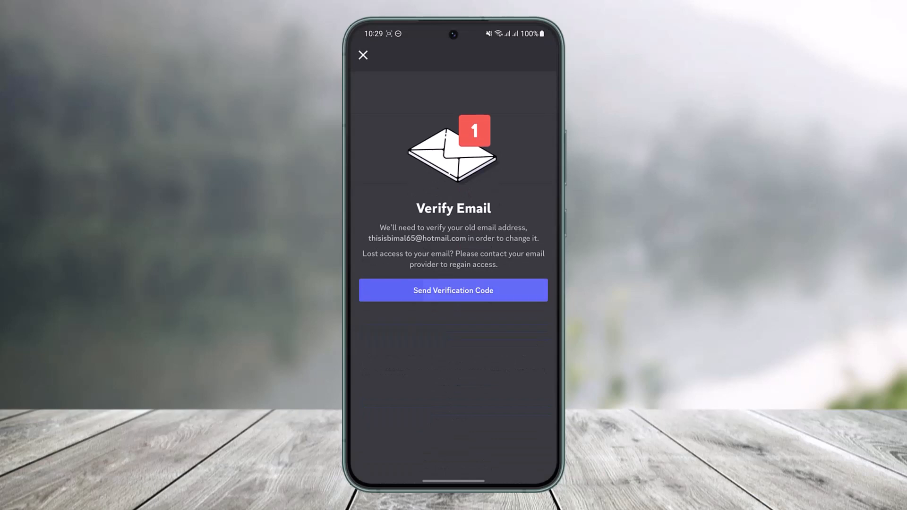
{"action": "left_click", "coordinate": [452, 290]}
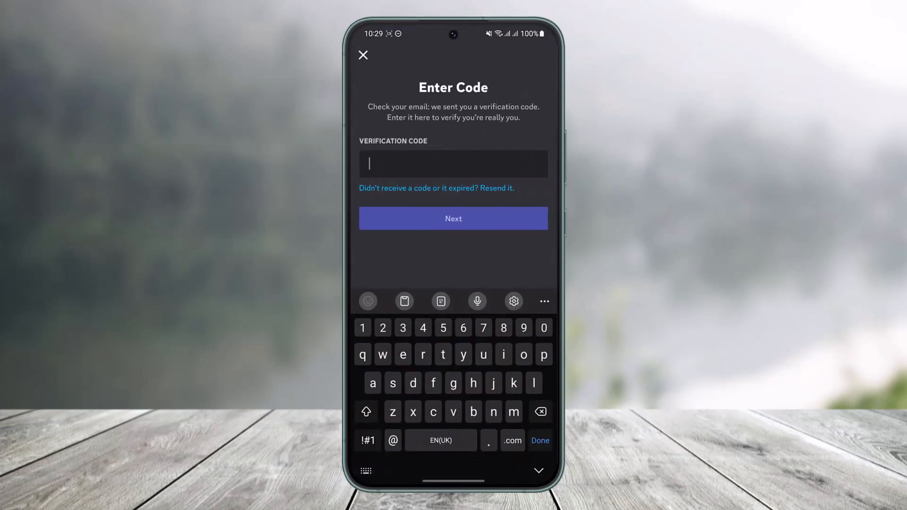
{"action": "left_click", "coordinate": [362, 55]}
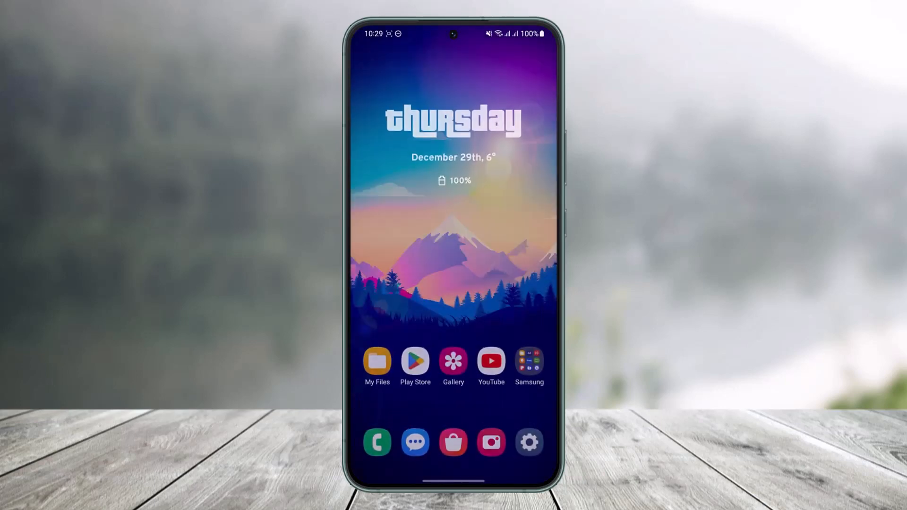
{"action": "left_click", "coordinate": [529, 360]}
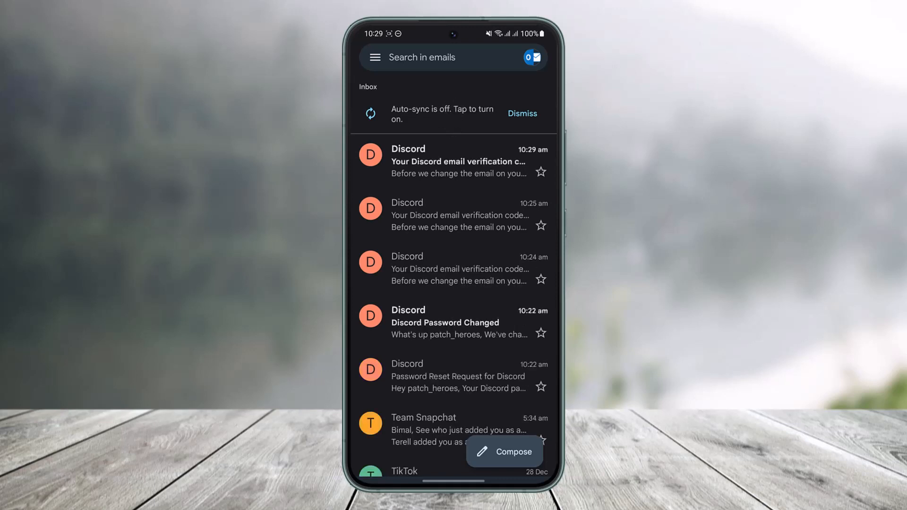
{"action": "left_click", "coordinate": [457, 161]}
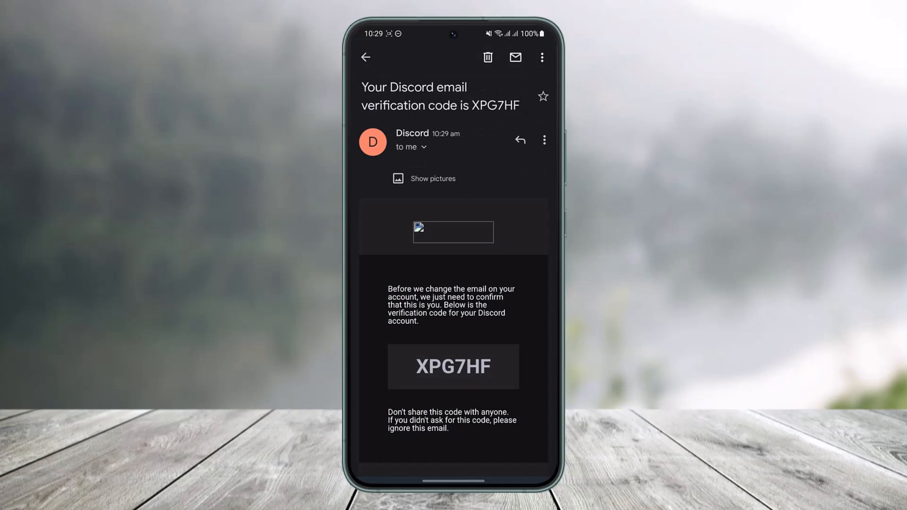
{"action": "left_click", "coordinate": [452, 366]}
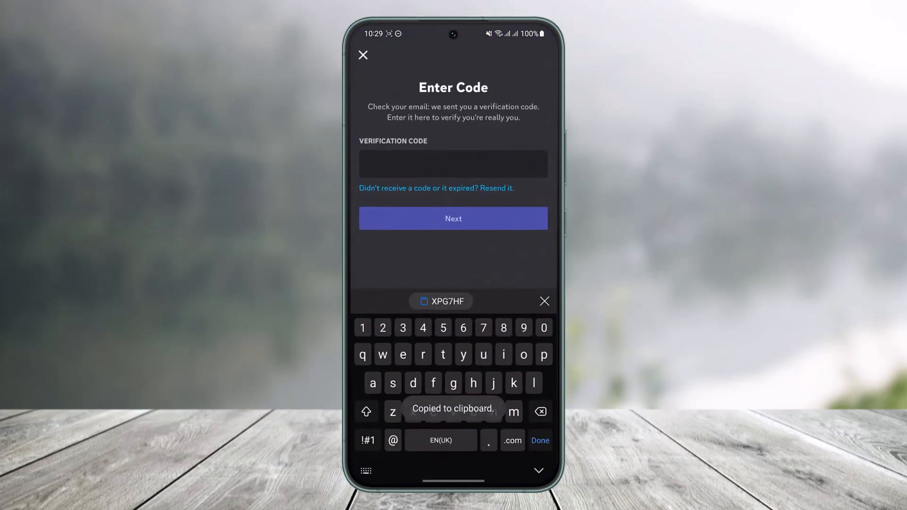
{"action": "left_click", "coordinate": [454, 163]}
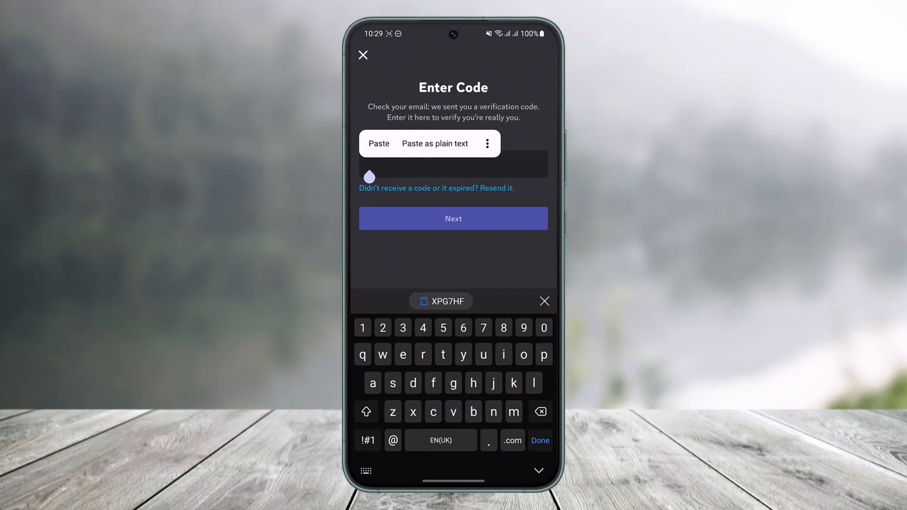
{"action": "left_click", "coordinate": [378, 143]}
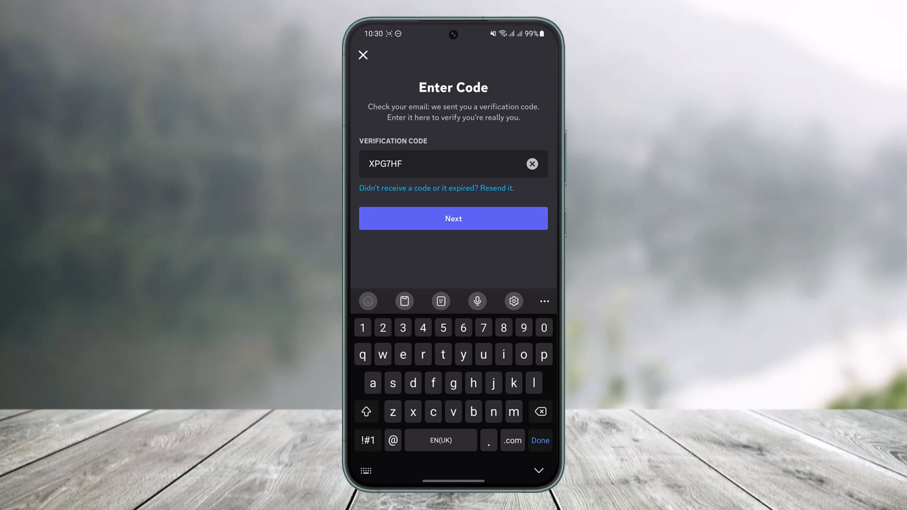
{"action": "left_click", "coordinate": [452, 218]}
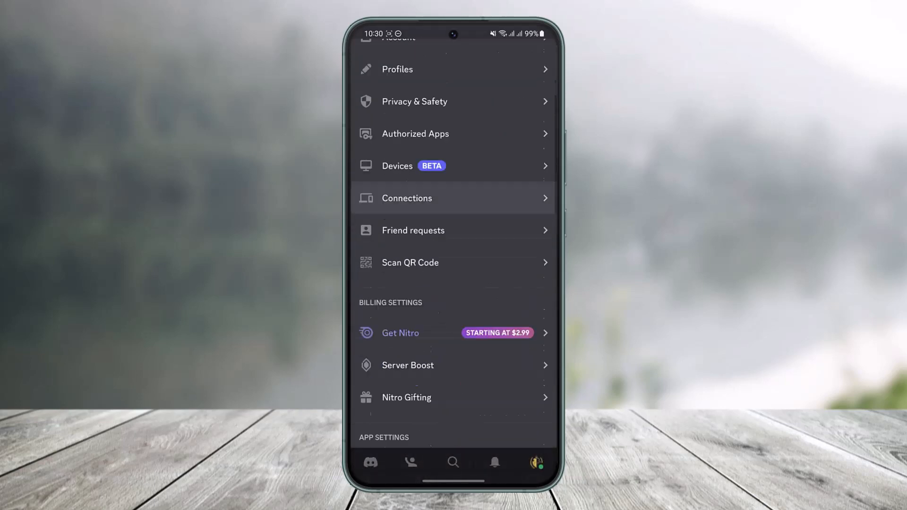
Step: Scroll the settings back up and return to the Direct Messages list
{"action": "scroll", "scroll_direction": "down", "scroll_amount": 3}
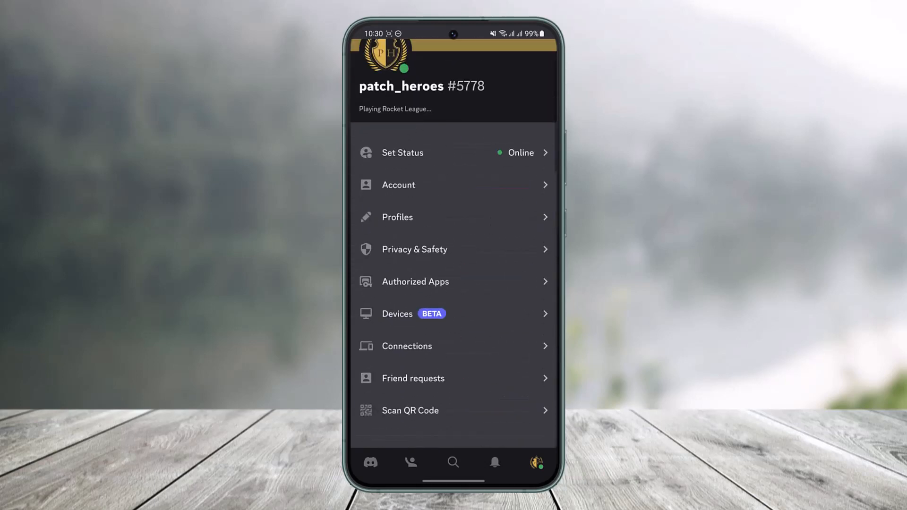
{"action": "left_click", "coordinate": [370, 462]}
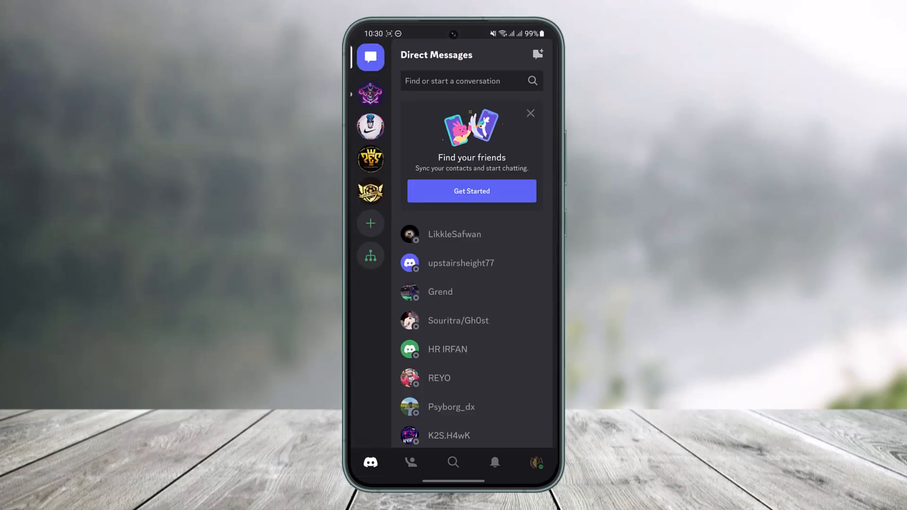